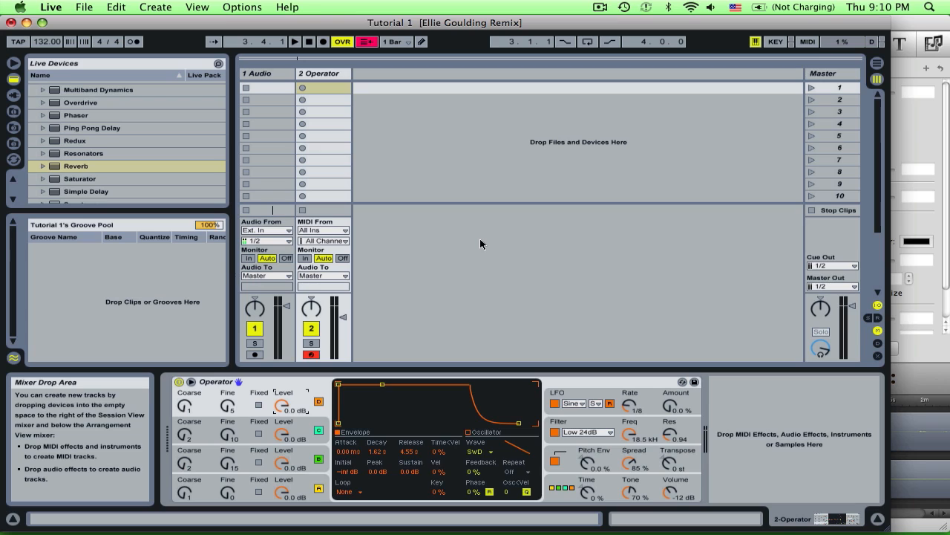
{"action": "mouse_move", "coordinate": [362, 220]}
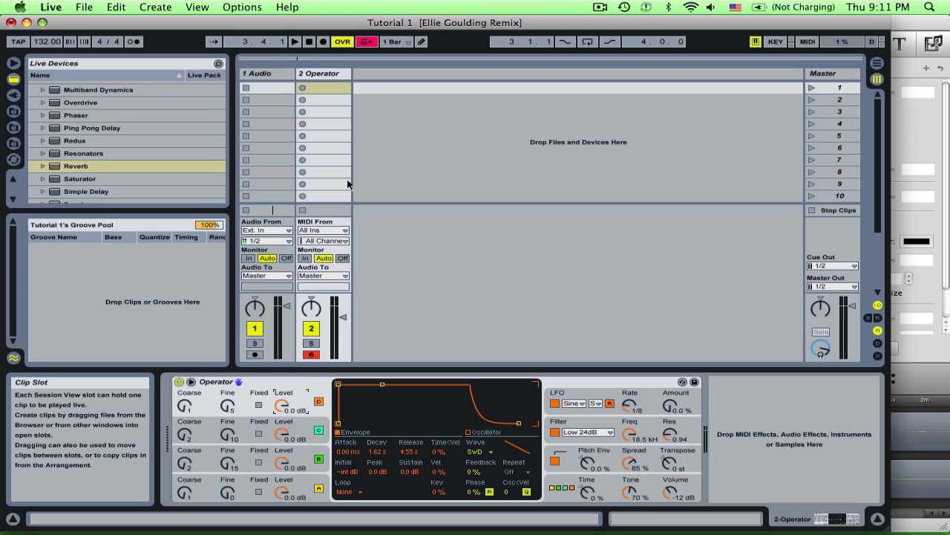
{"action": "mouse_move", "coordinate": [318, 116]}
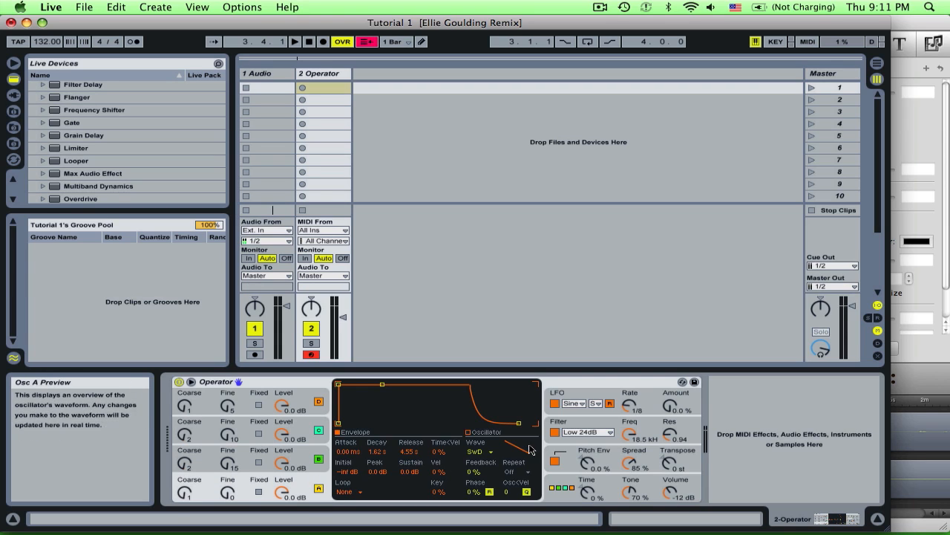
{"action": "mouse_move", "coordinate": [630, 434]}
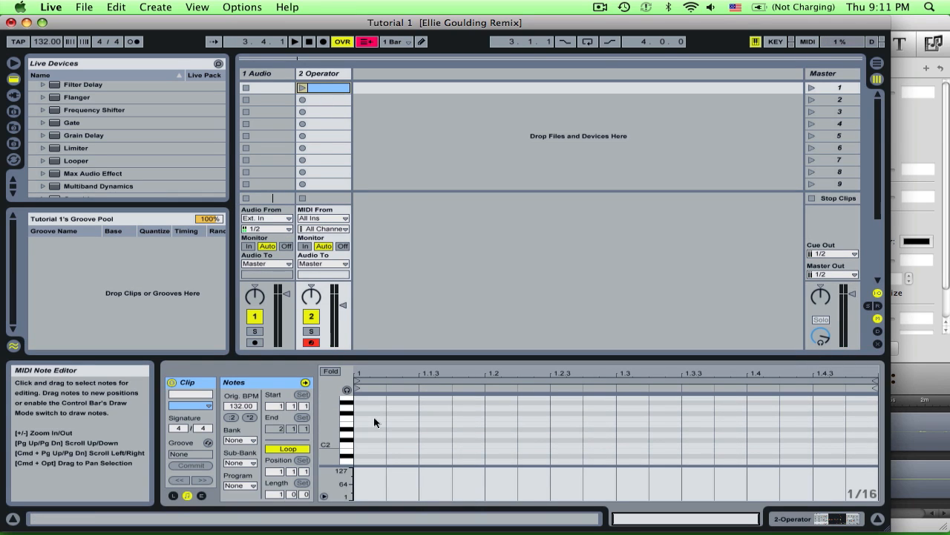
- Set a 1-bar grid and draw the first chord's notes in the clip's opening bar
{"action": "left_click", "coordinate": [422, 42]}
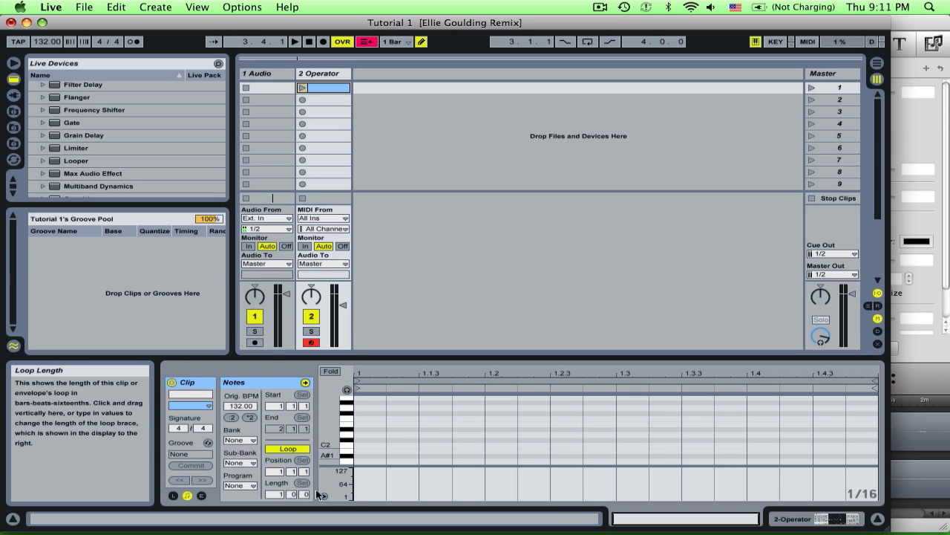
{"action": "right_click", "coordinate": [429, 439]}
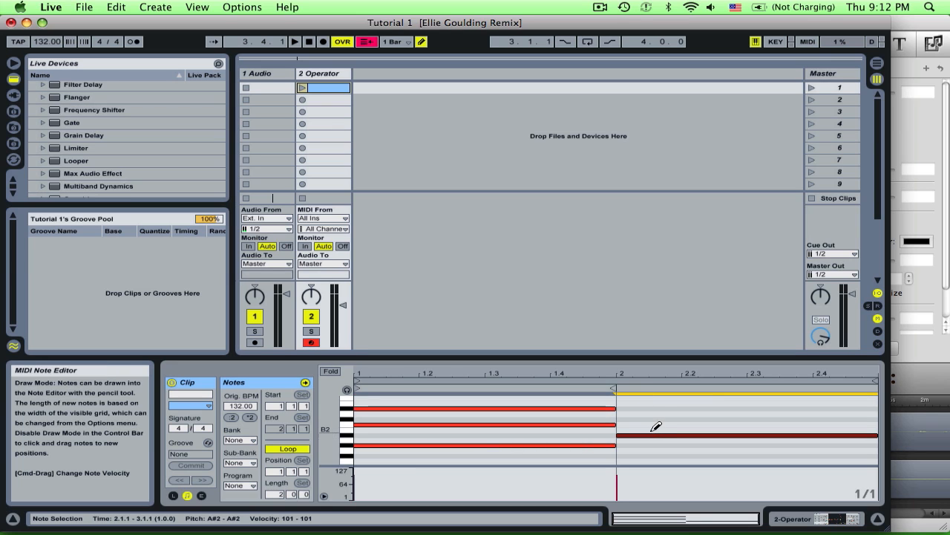
{"action": "left_click", "coordinate": [746, 409]}
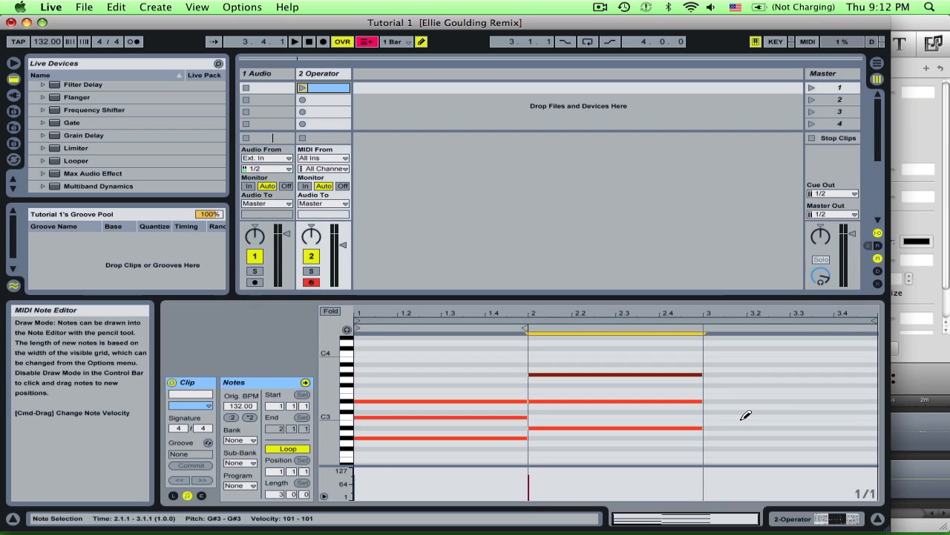
{"action": "mouse_move", "coordinate": [750, 432]}
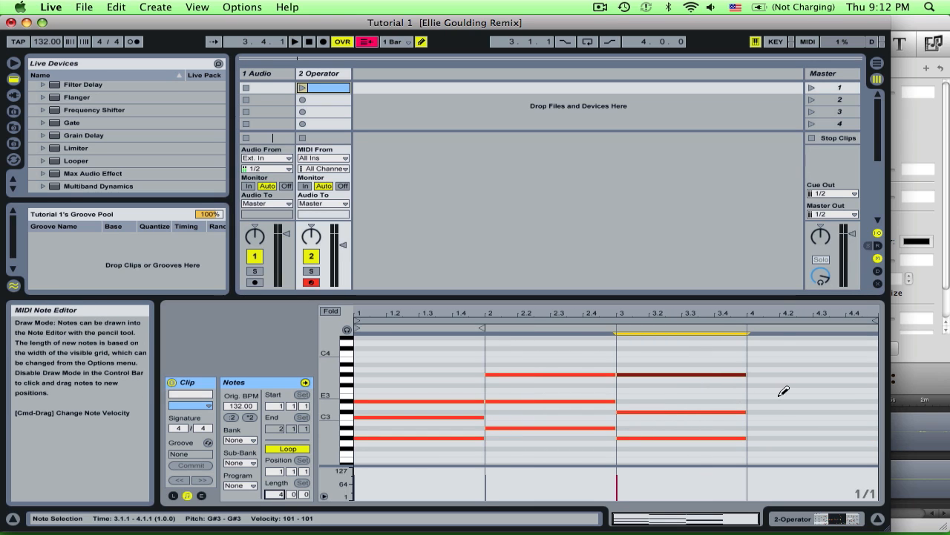
- Switch to a half-bar grid and draw further chords across the following bars
{"action": "right_click", "coordinate": [784, 392]}
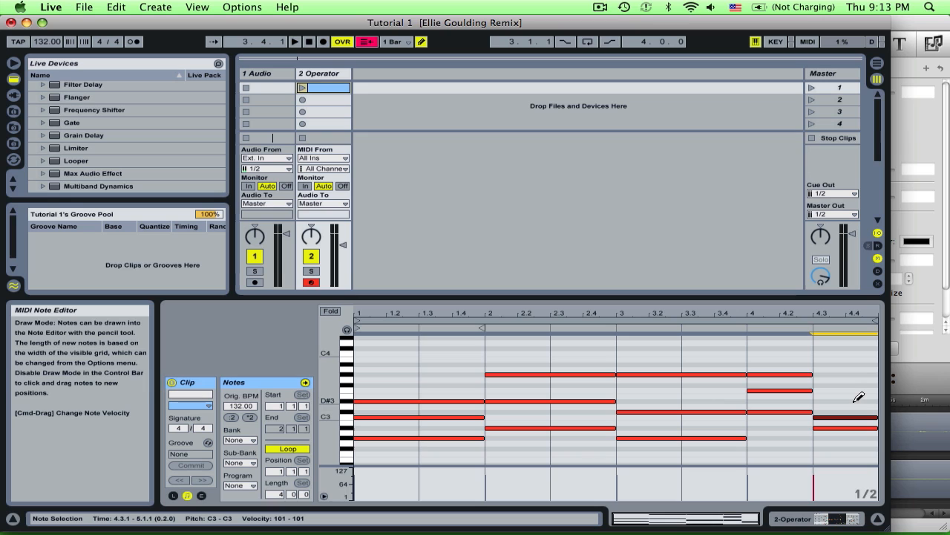
{"action": "left_click", "coordinate": [846, 401]}
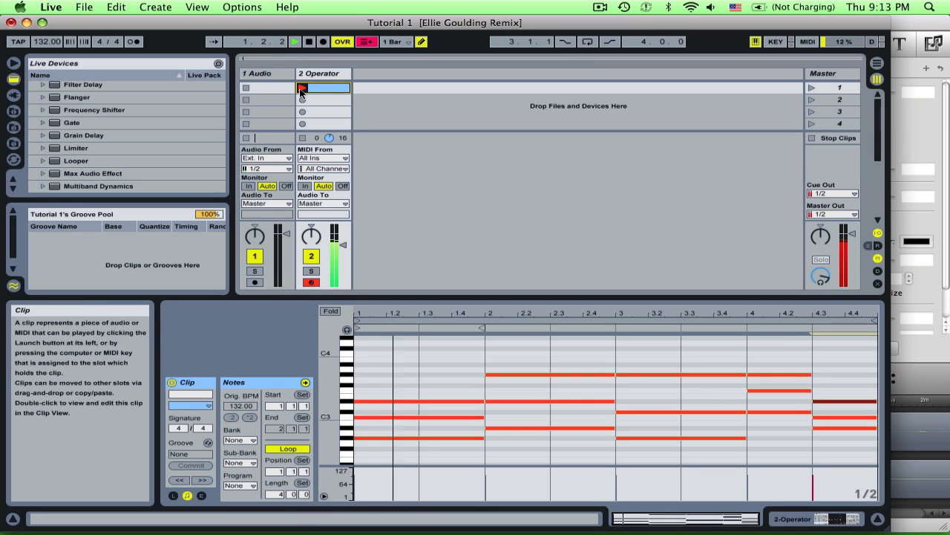
- Launch the chord clip and add the last chord's notes, returning to the Operator device
{"action": "left_click", "coordinate": [301, 87]}
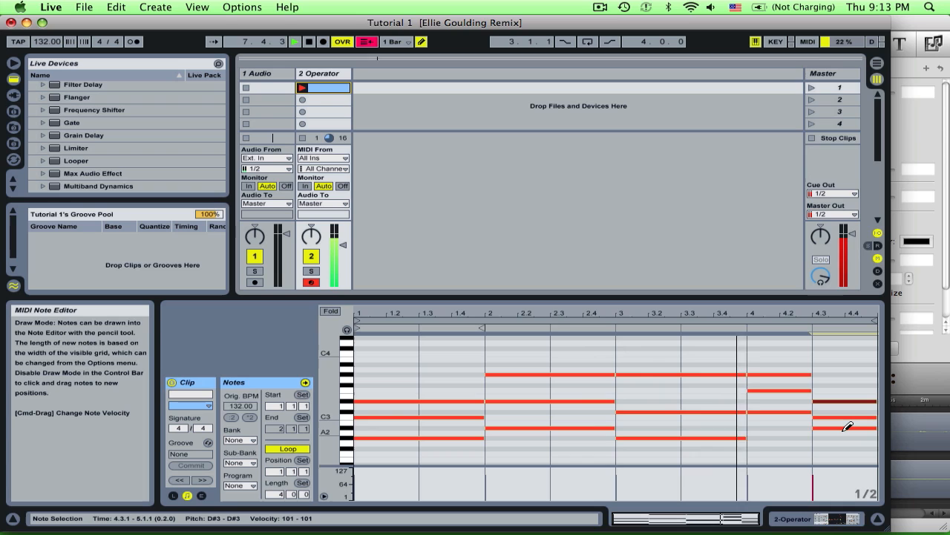
{"action": "left_click", "coordinate": [294, 41]}
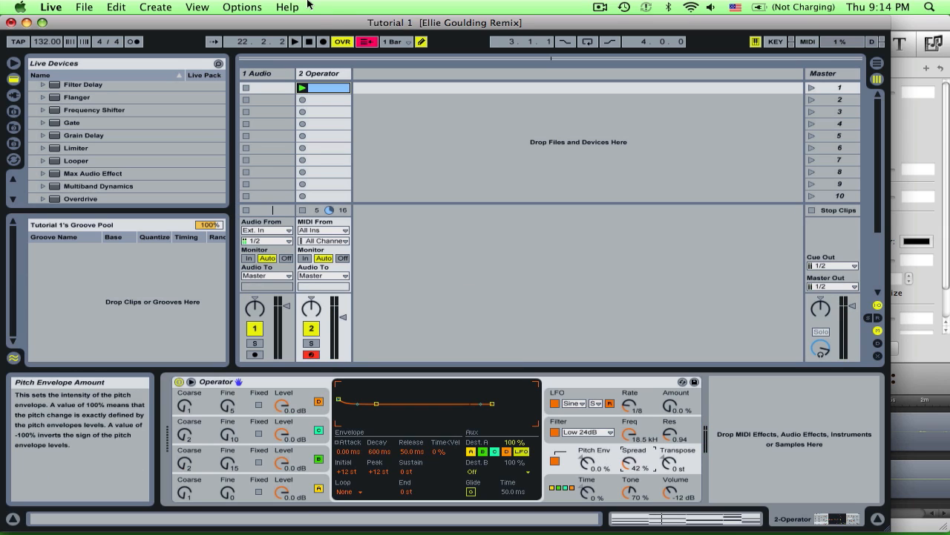
{"action": "mouse_move", "coordinate": [324, 88]}
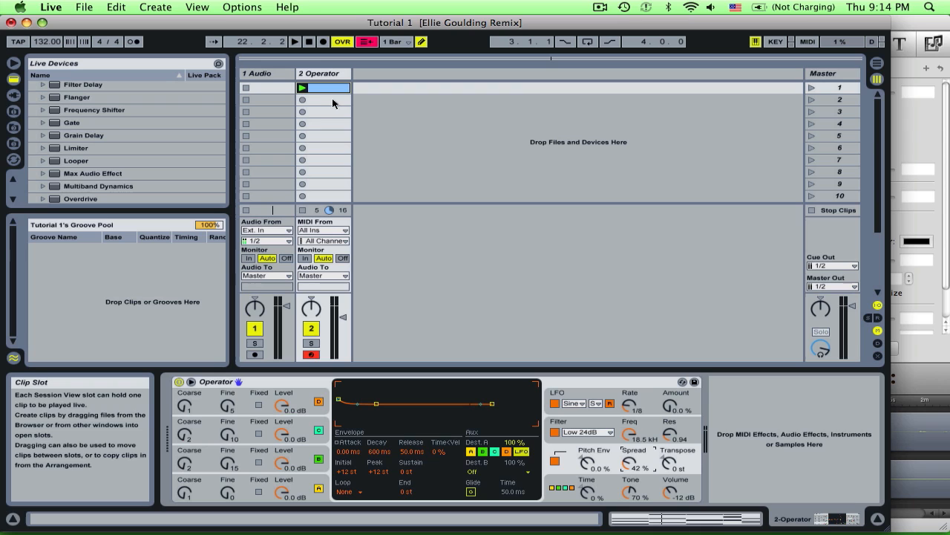
- Switch to Arrangement View and select the chord clip on the Operator track
{"action": "key", "text": "tab"}
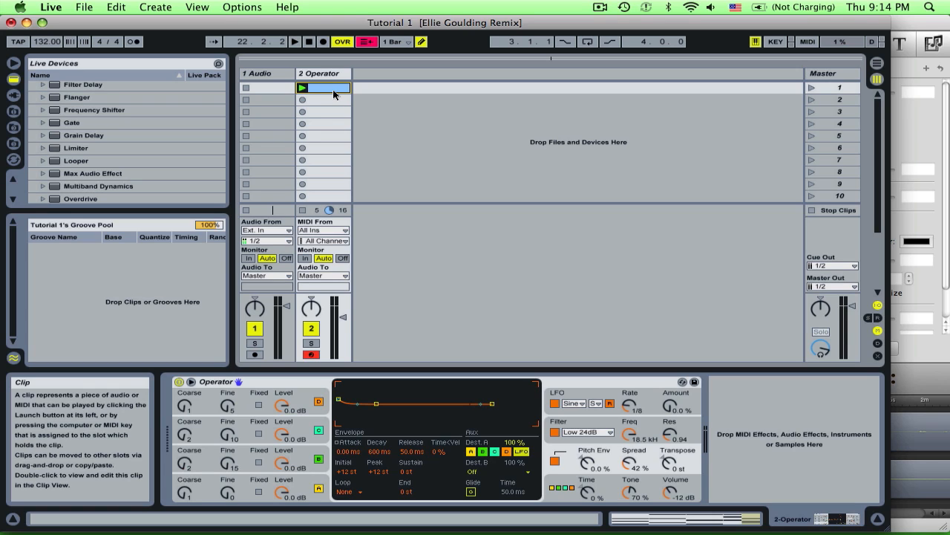
{"action": "left_click", "coordinate": [116, 6]}
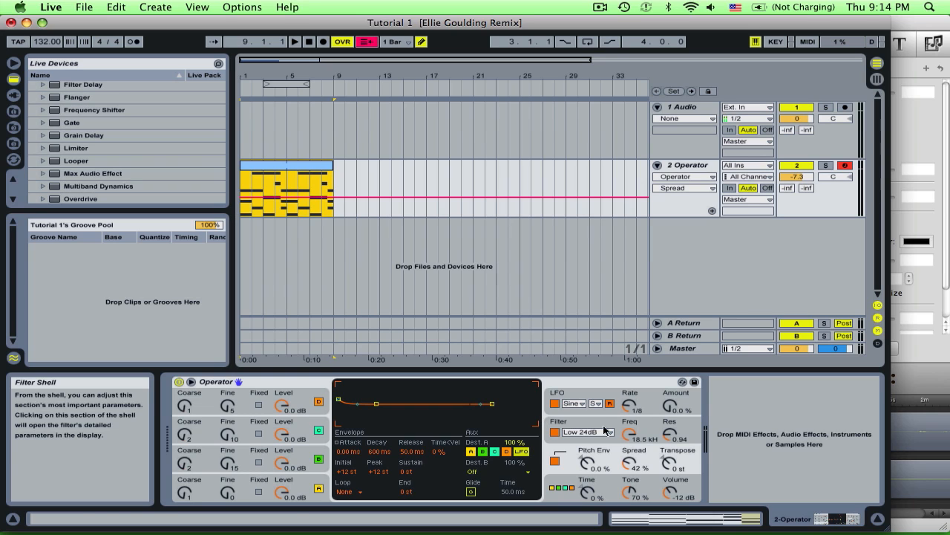
- Show Filter Freq automation on the Operator track and add a breakpoint for the rising ramp
{"action": "left_click", "coordinate": [367, 41]}
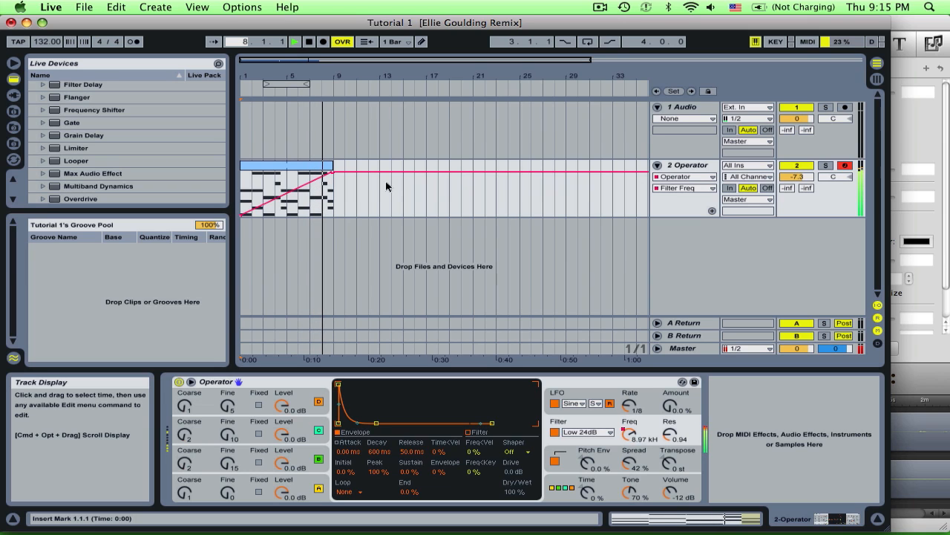
{"action": "left_click", "coordinate": [285, 178]}
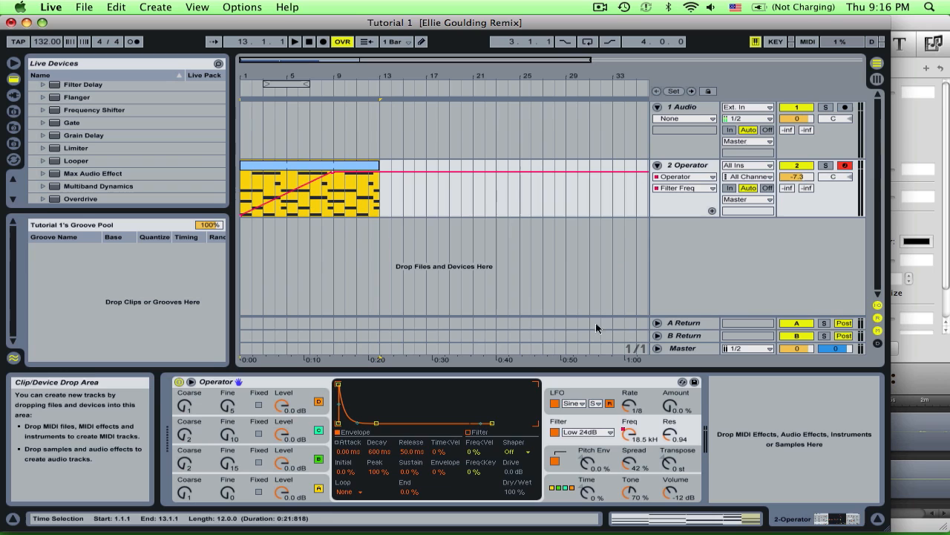
{"action": "mouse_move", "coordinate": [556, 404]}
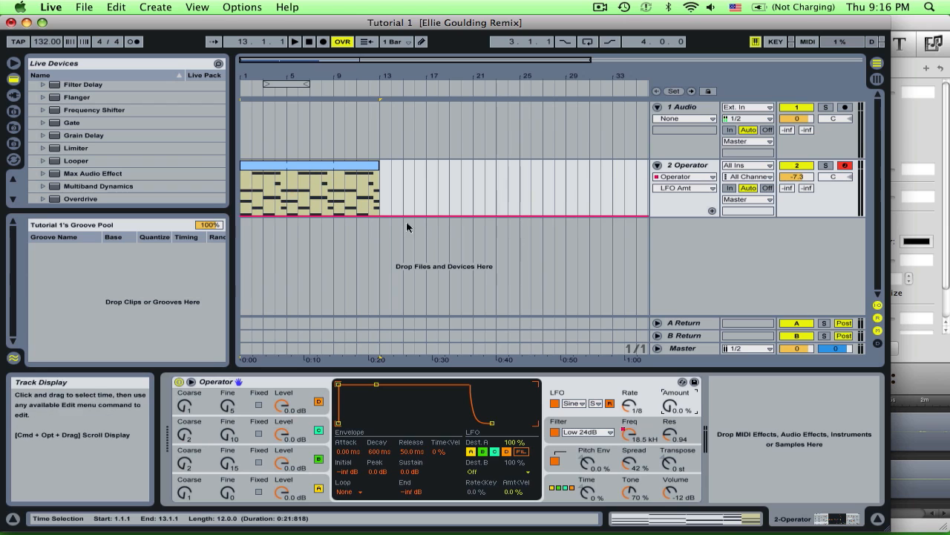
{"action": "mouse_move", "coordinate": [677, 401]}
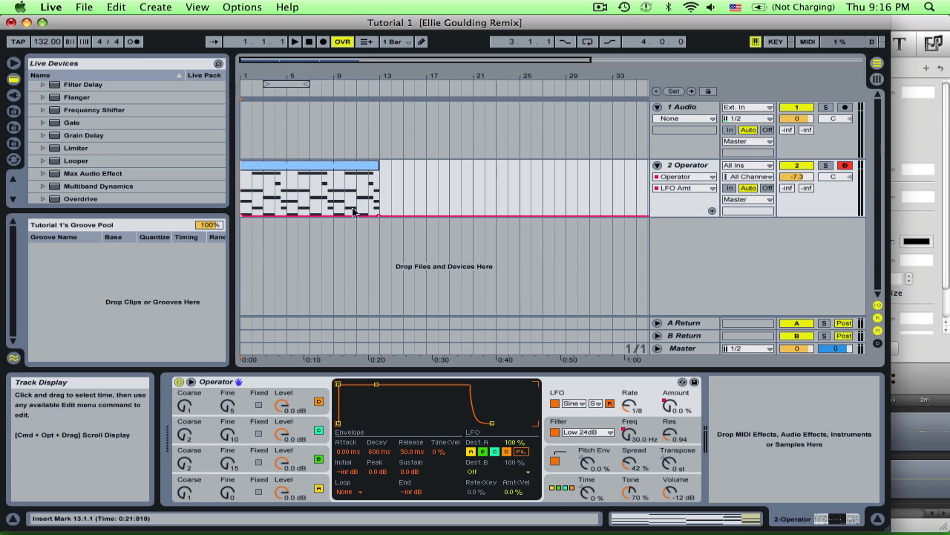
{"action": "left_click_drag", "start_coordinate": [239, 217], "coordinate": [379, 177]}
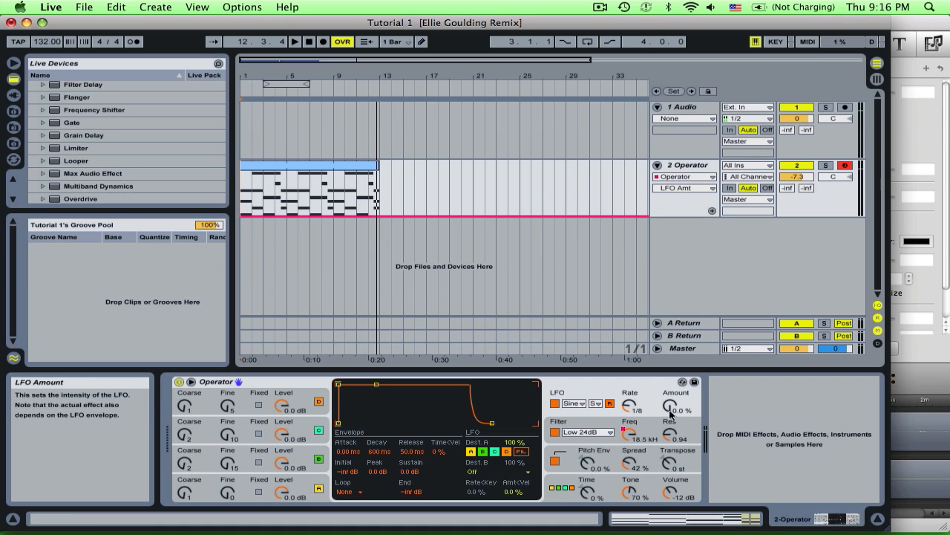
{"action": "mouse_move", "coordinate": [567, 383]}
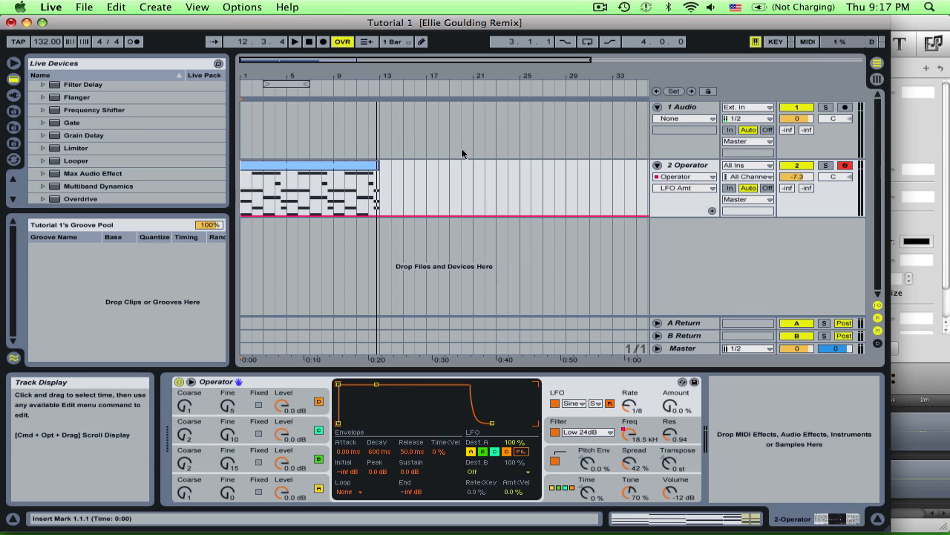
{"action": "mouse_move", "coordinate": [600, 306]}
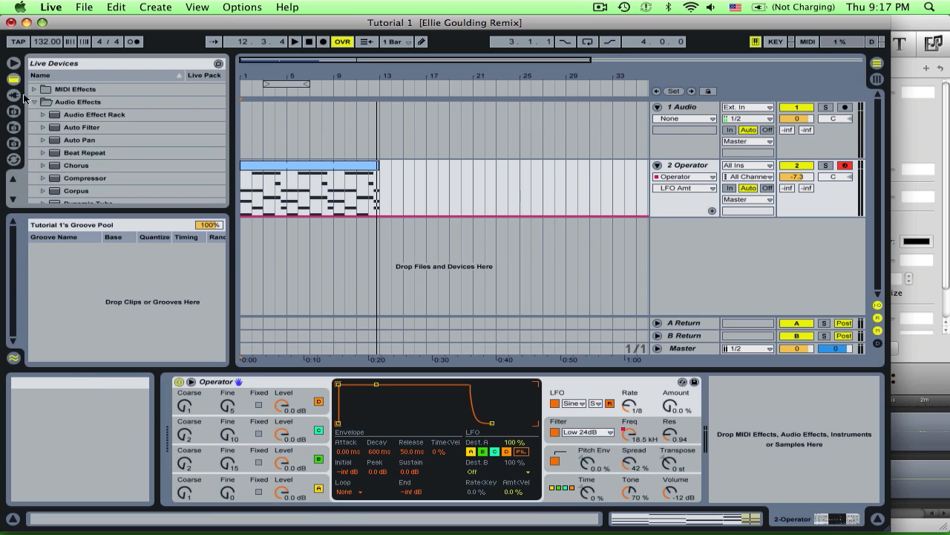
- Add a Compressor audio effect after Operator on the track's device chain
{"action": "left_click", "coordinate": [78, 101]}
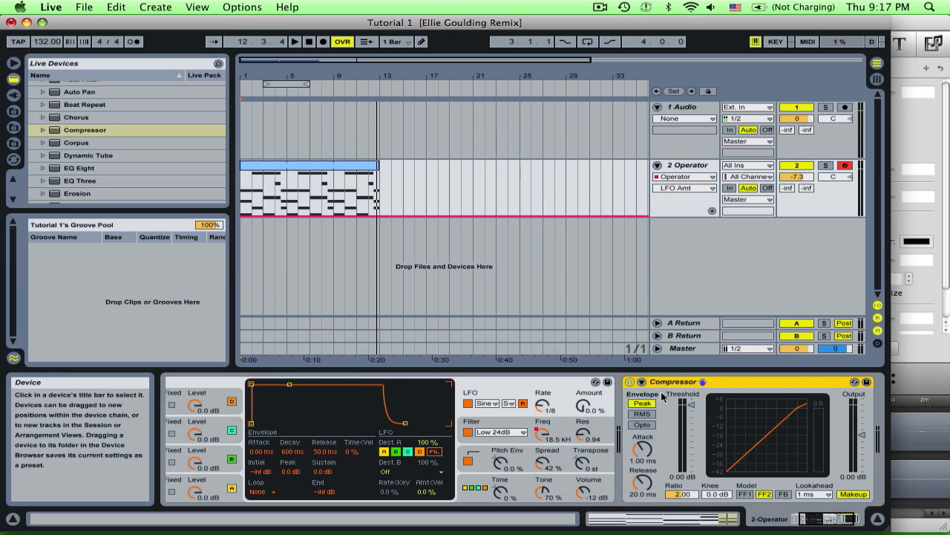
{"action": "mouse_move", "coordinate": [578, 455]}
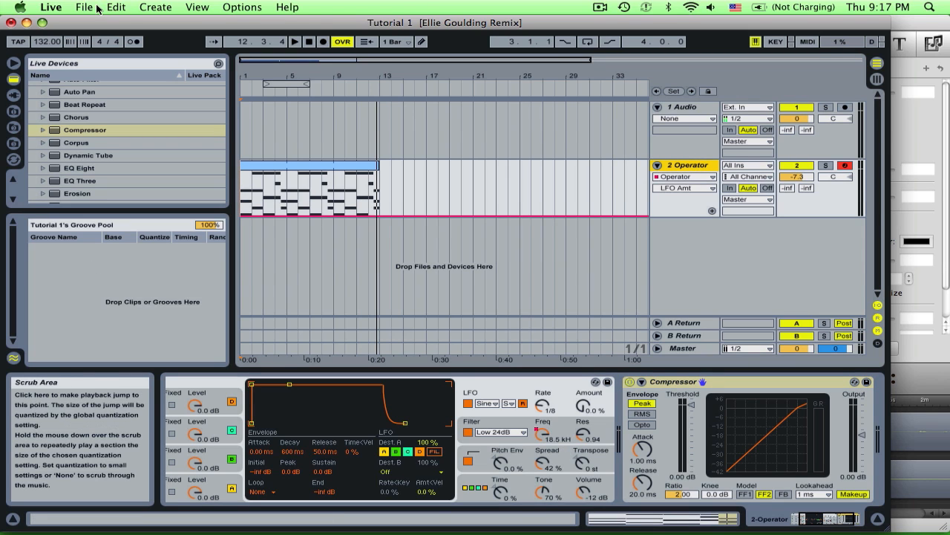
- Insert a new MIDI track with a Drum Rack and load PHFT_Kicks_004.wav onto a pad
{"action": "left_click", "coordinate": [155, 6]}
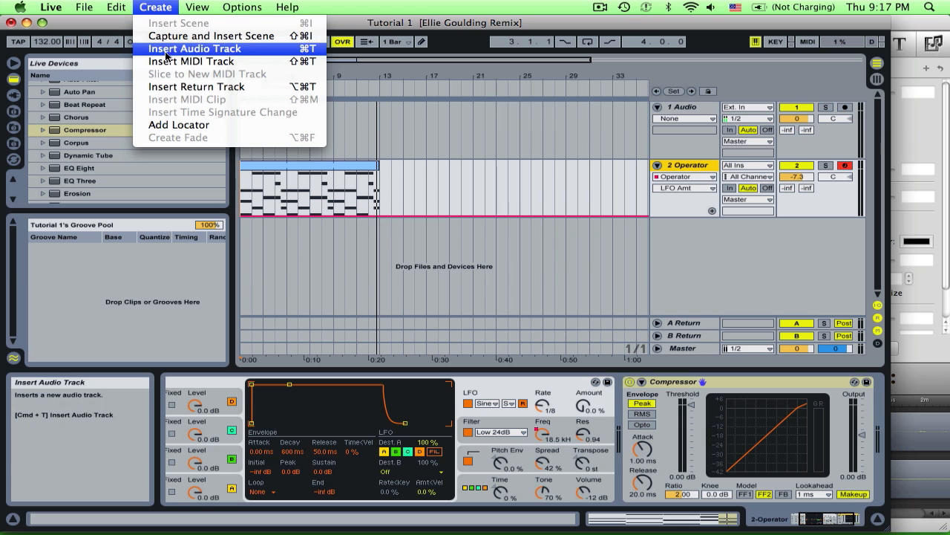
{"action": "left_click", "coordinate": [190, 61]}
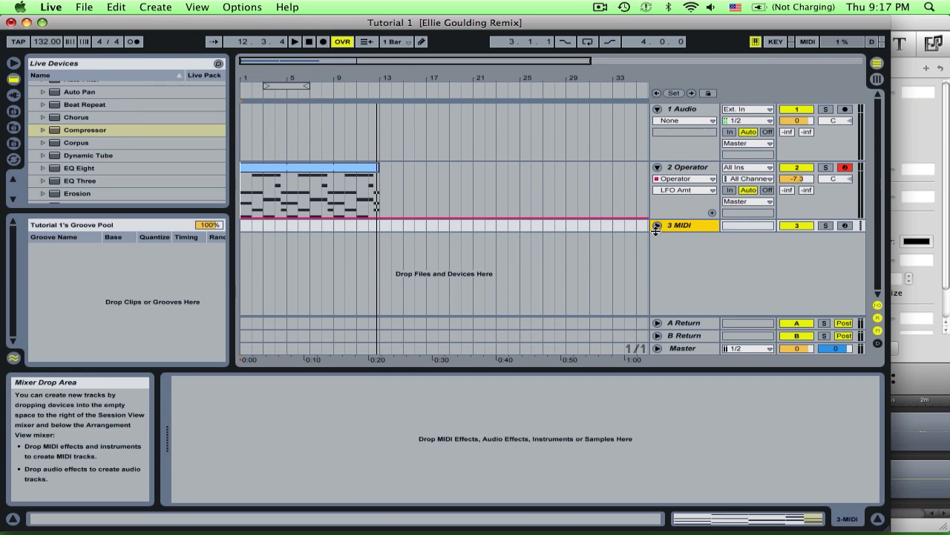
{"action": "left_click", "coordinate": [680, 226]}
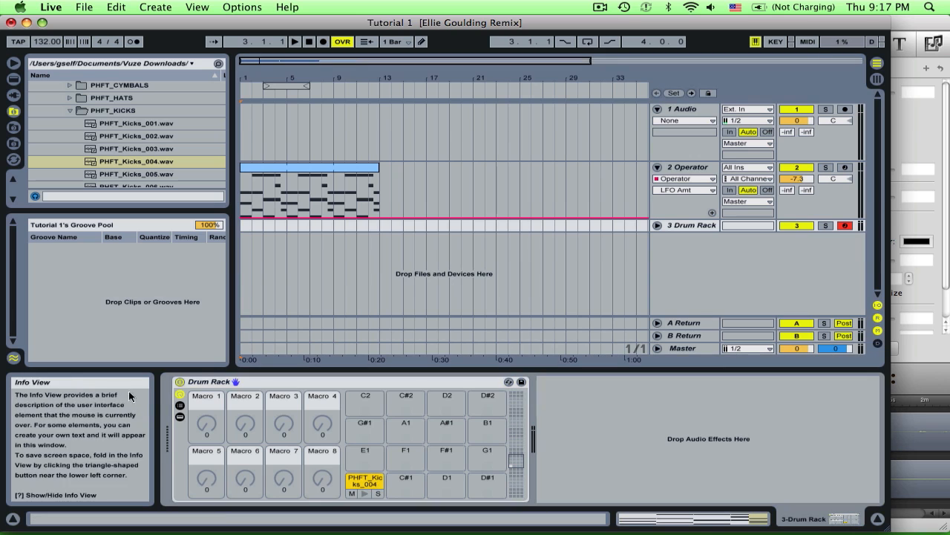
{"action": "left_click", "coordinate": [365, 478]}
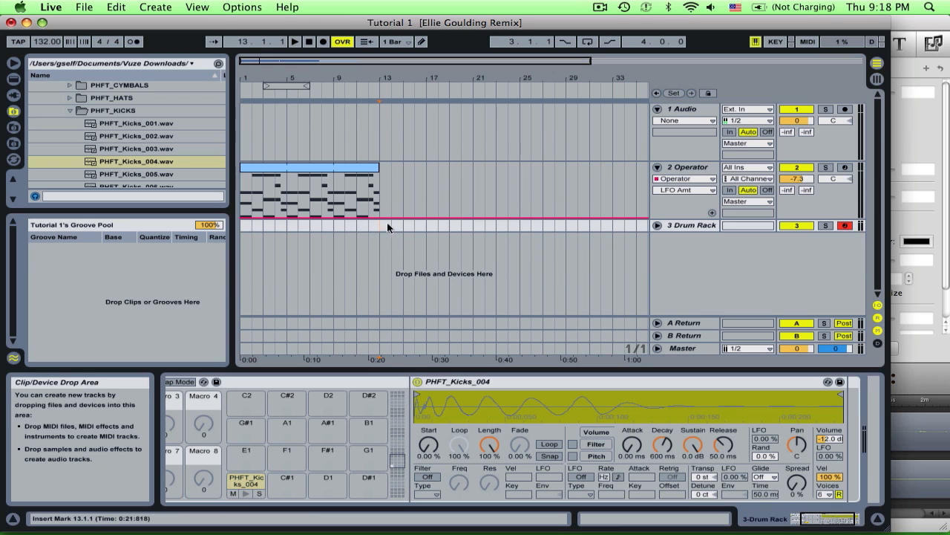
- Create a four-bar MIDI clip at bar 13 on the Drum Rack track and enable Draw Mode in its editor
{"action": "left_click_drag", "start_coordinate": [380, 225], "coordinate": [429, 226]}
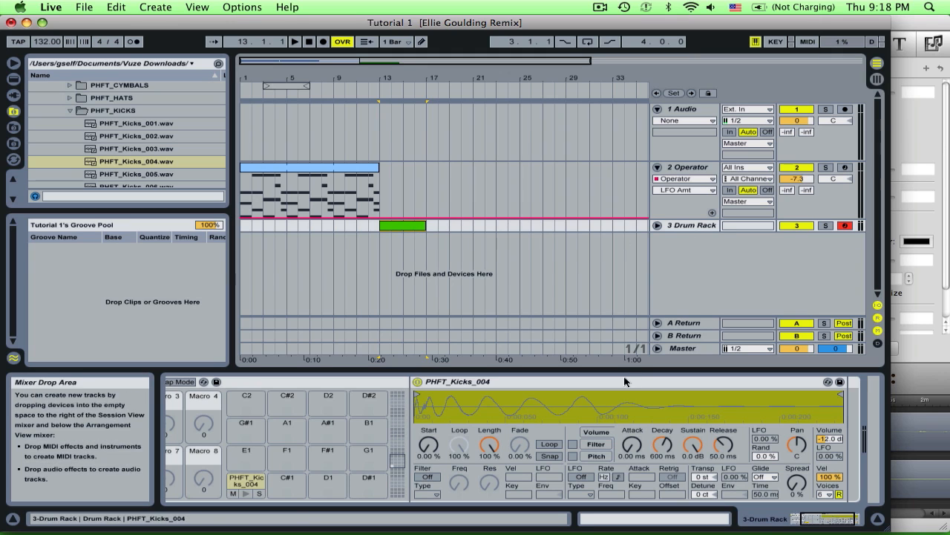
{"action": "left_click", "coordinate": [401, 226]}
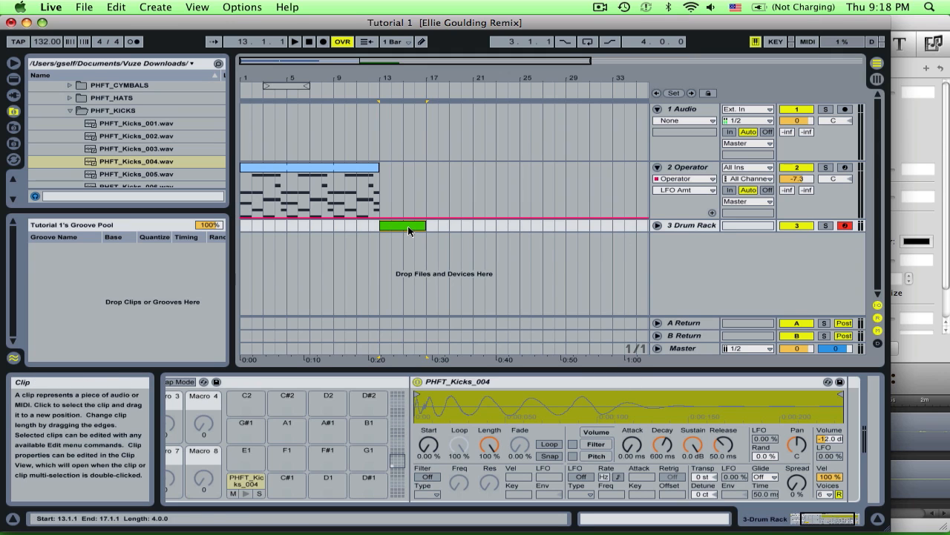
{"action": "double_click", "coordinate": [401, 226]}
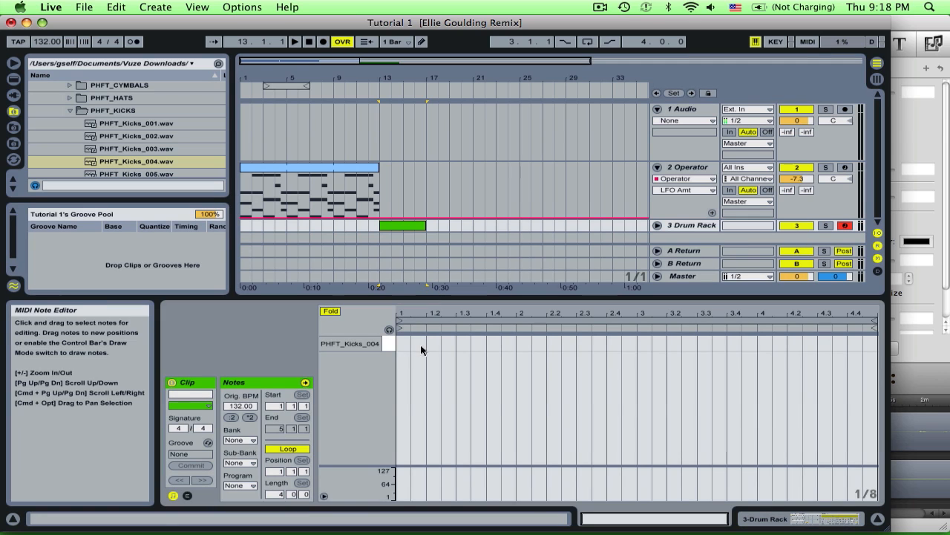
{"action": "right_click", "coordinate": [422, 349]}
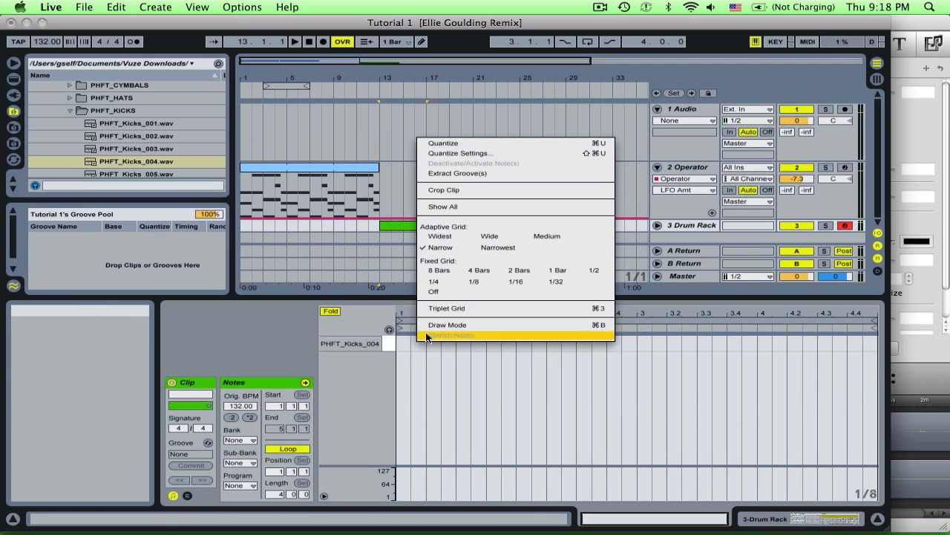
{"action": "left_click", "coordinate": [453, 334]}
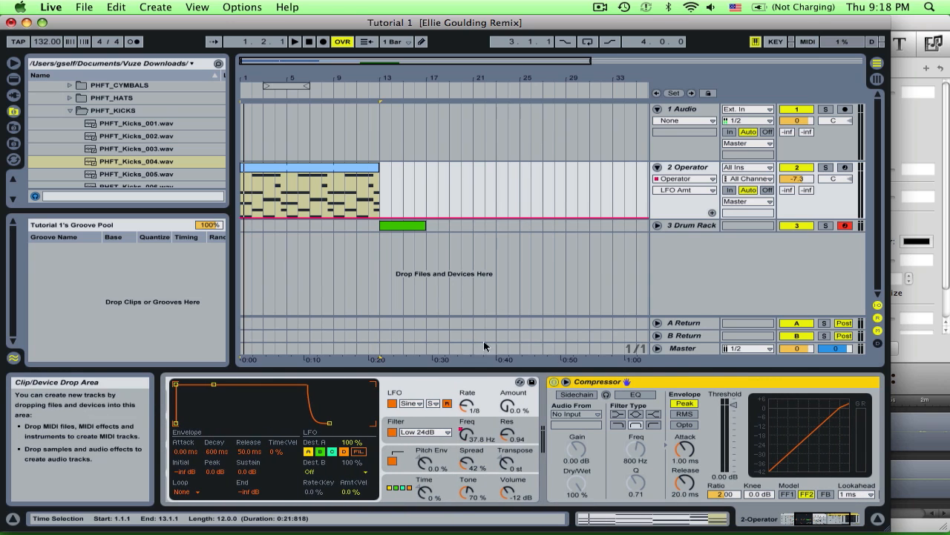
- Enable the Compressor's sidechain with Audio From set to 3-Drum Rack, Post FX
{"action": "left_click", "coordinate": [576, 395]}
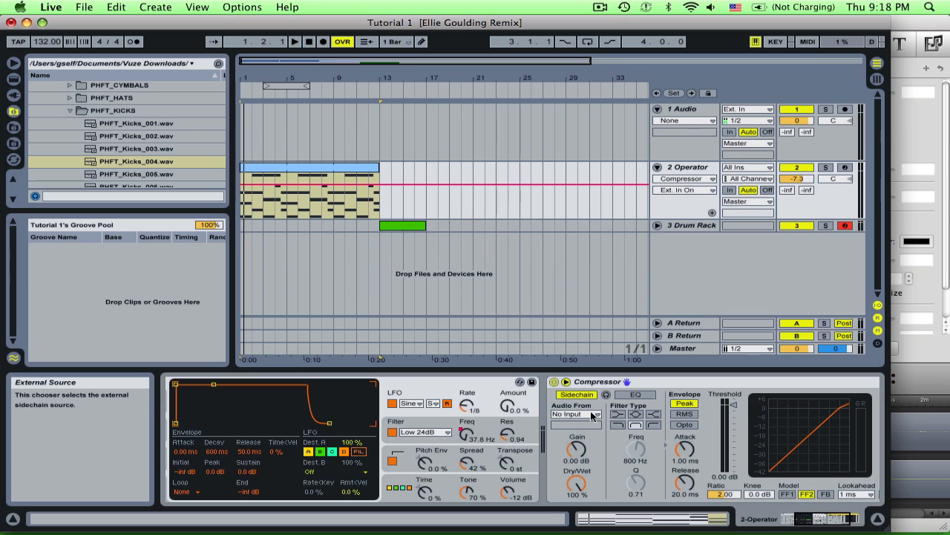
{"action": "left_click", "coordinate": [577, 413]}
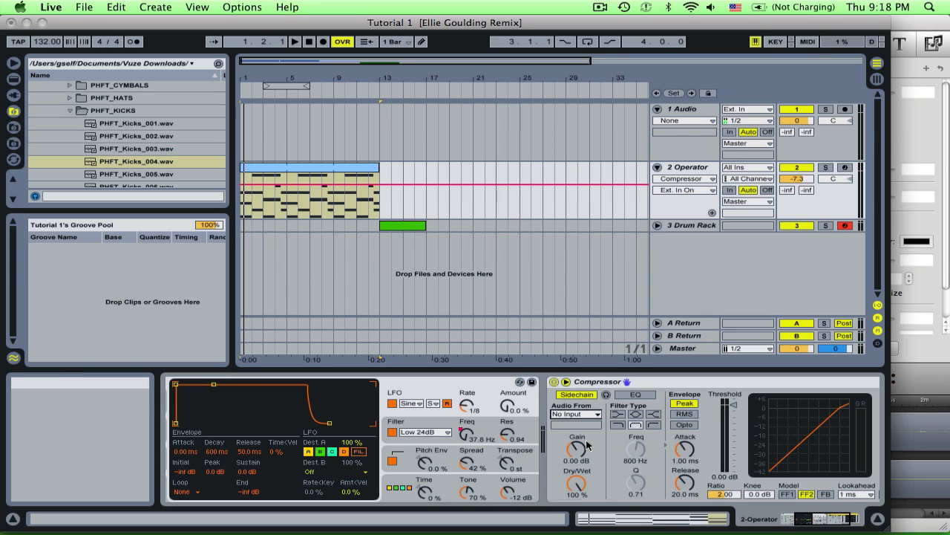
{"action": "left_click", "coordinate": [577, 412]}
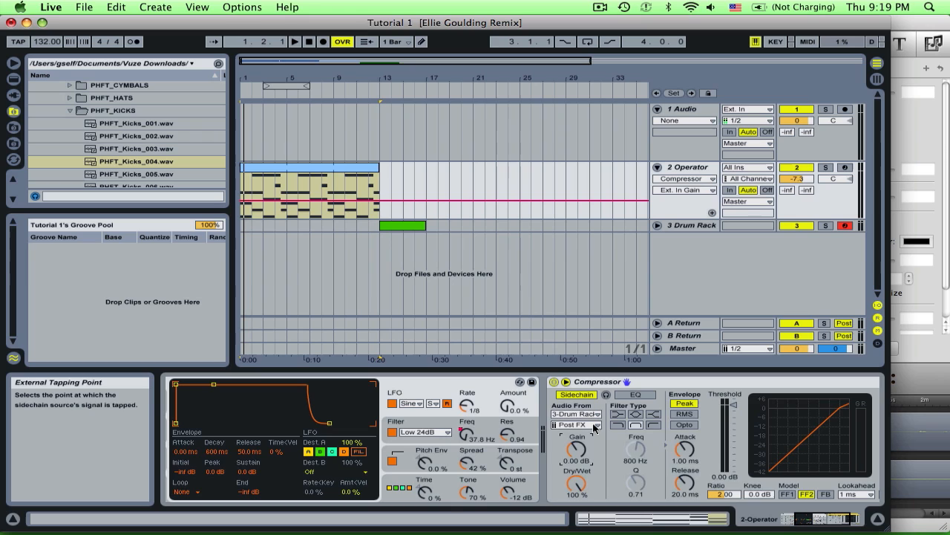
{"action": "left_click", "coordinate": [577, 424]}
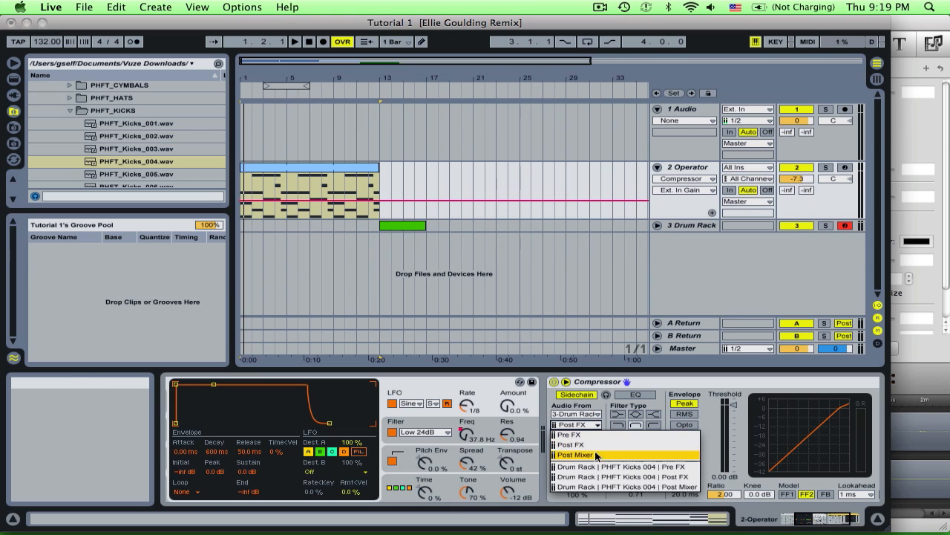
{"action": "mouse_move", "coordinate": [600, 476]}
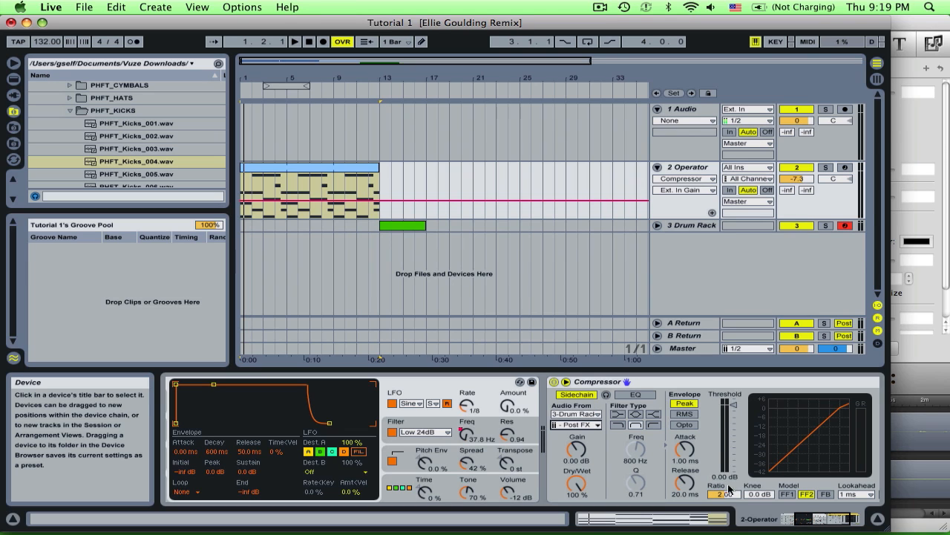
- Lower the Compressor's threshold well below 0 dB against the kick sidechain
{"action": "left_click", "coordinate": [308, 166]}
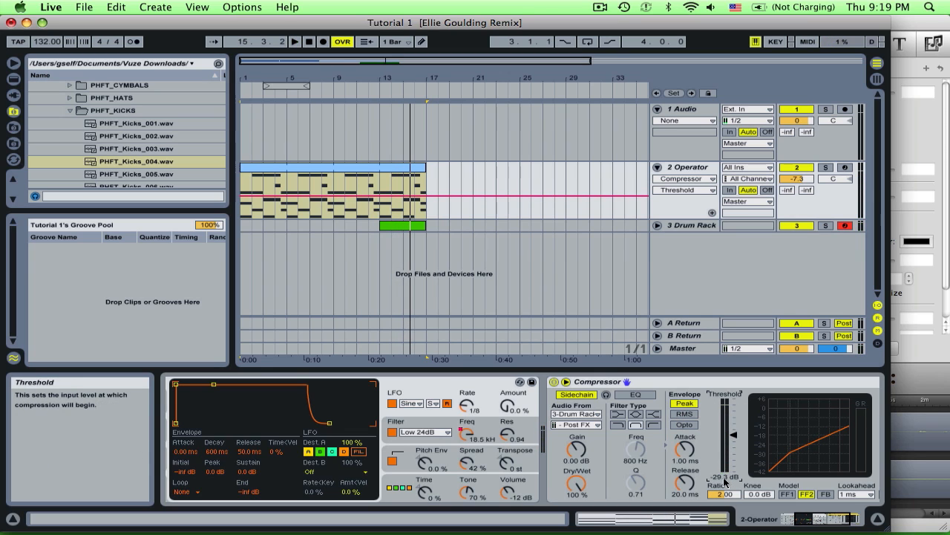
{"action": "mouse_move", "coordinate": [737, 413]}
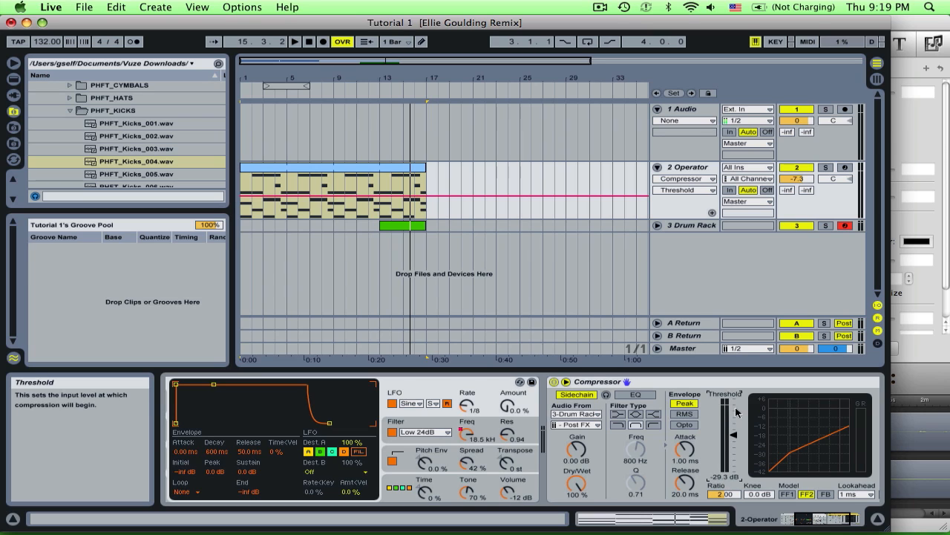